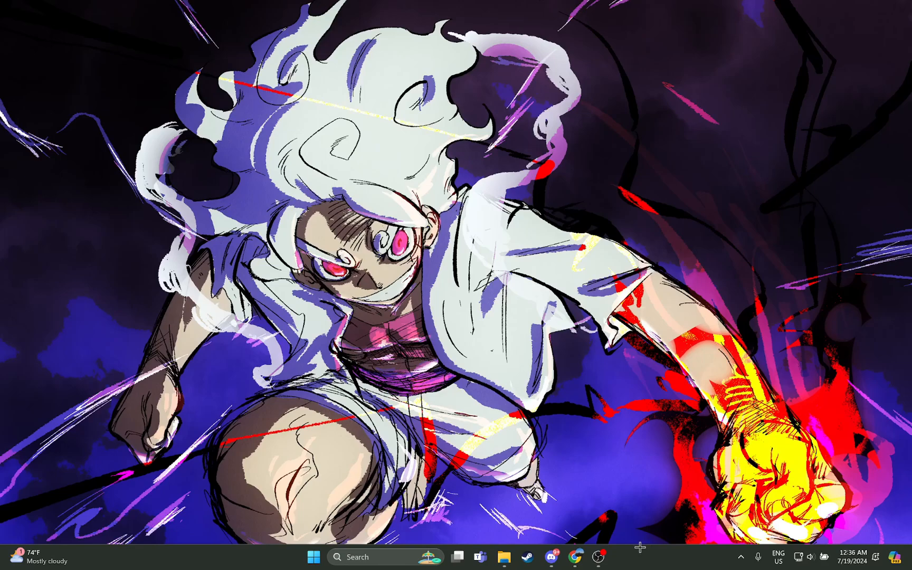
Launch Discord from the taskbar onto the Friends page listing online friends.
{"action": "left_click", "coordinate": [551, 557]}
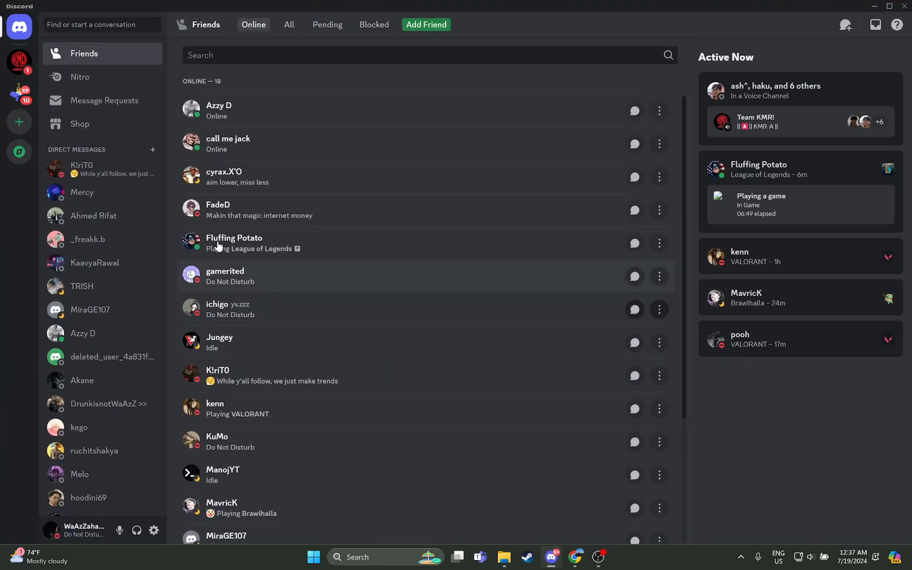
{"action": "mouse_move", "coordinate": [186, 189]}
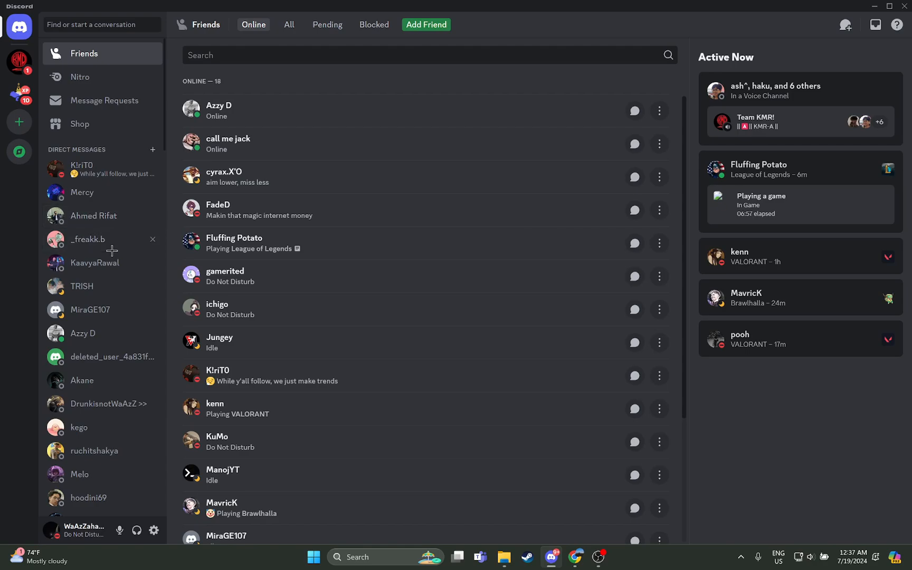
{"action": "left_click", "coordinate": [87, 239]}
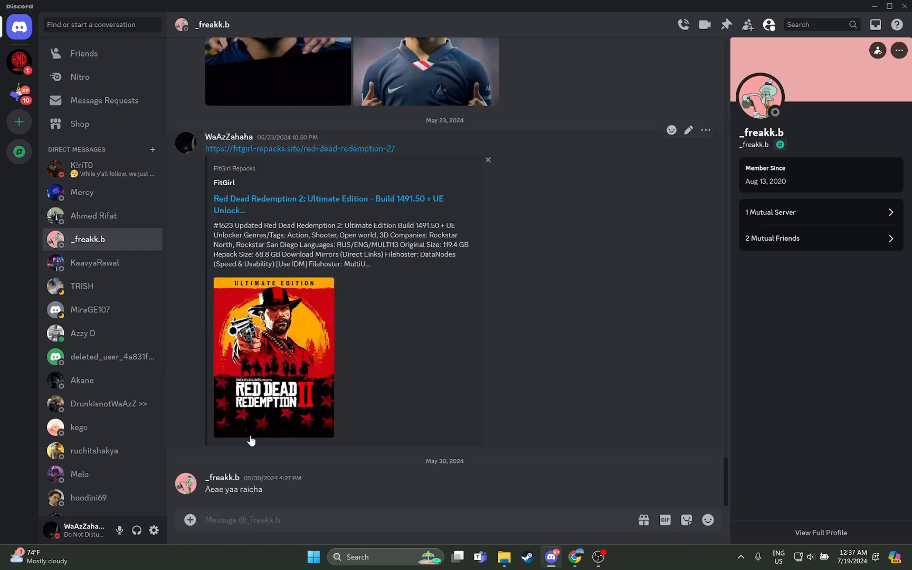
{"action": "mouse_move", "coordinate": [549, 557]}
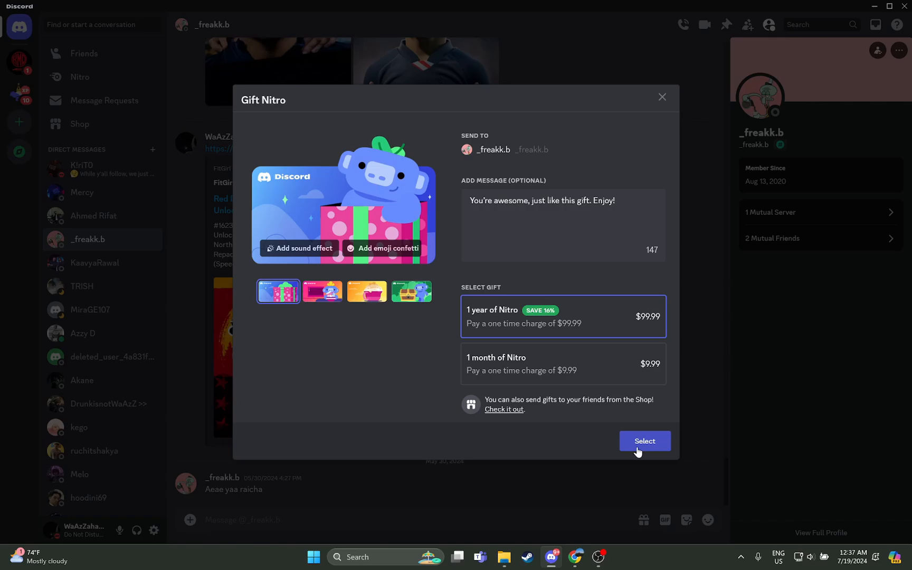
Confirm the one-year Nitro gift, then dismiss the Choose payment method dialog.
{"action": "left_click", "coordinate": [644, 440]}
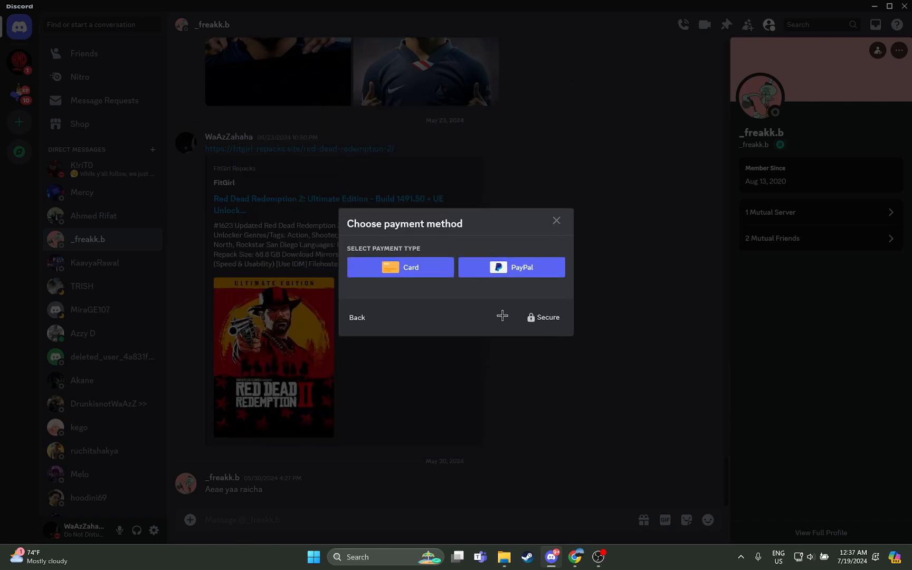
{"action": "mouse_move", "coordinate": [494, 331]}
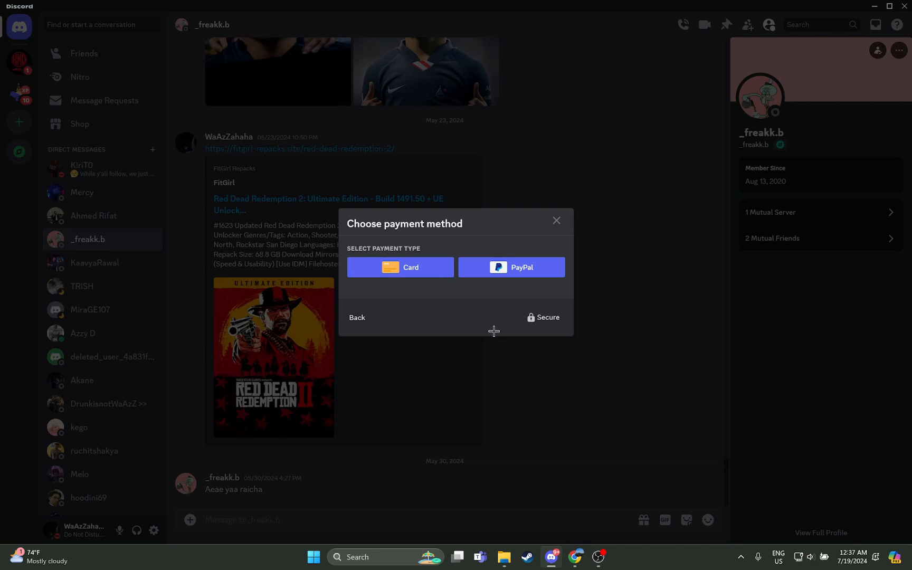
{"action": "mouse_move", "coordinate": [483, 281]}
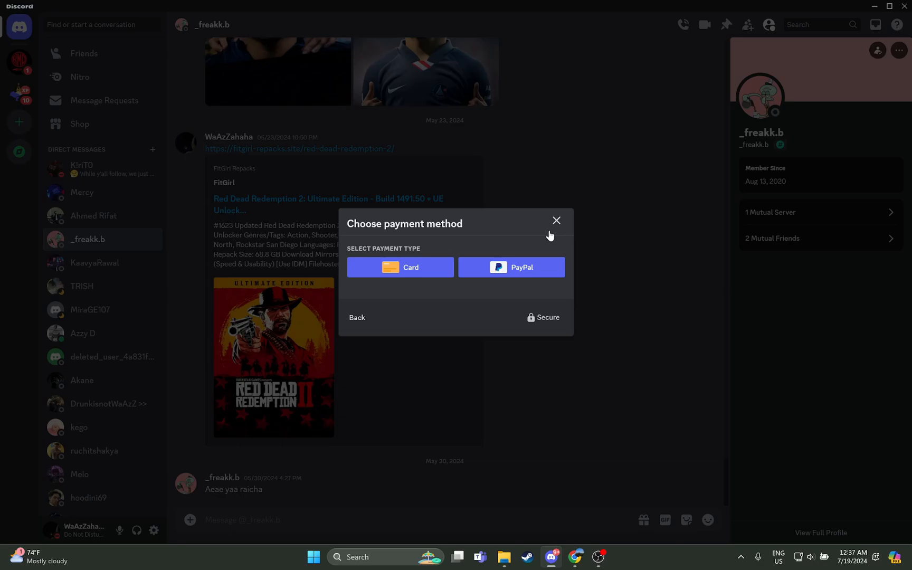
{"action": "left_click", "coordinate": [555, 221]}
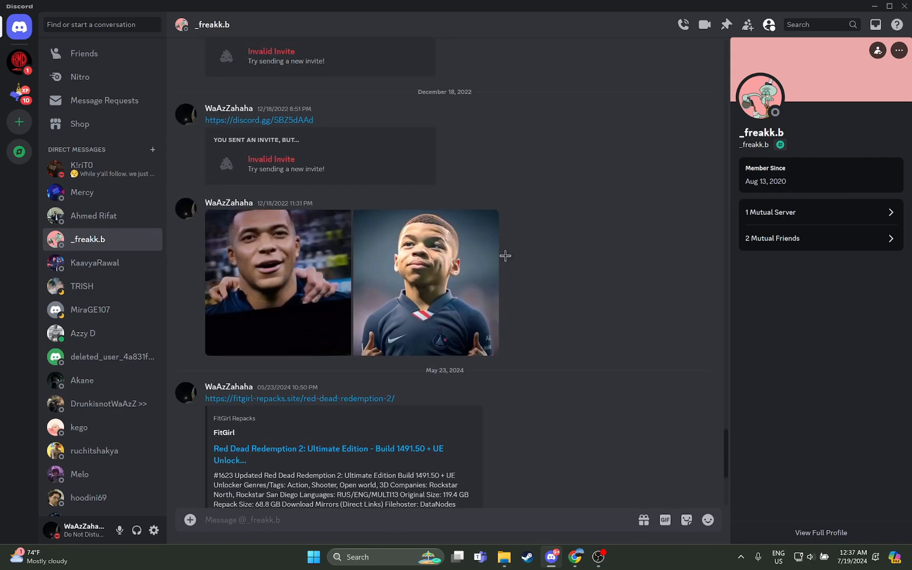
{"action": "scroll", "scroll_direction": "up", "scroll_amount": 3}
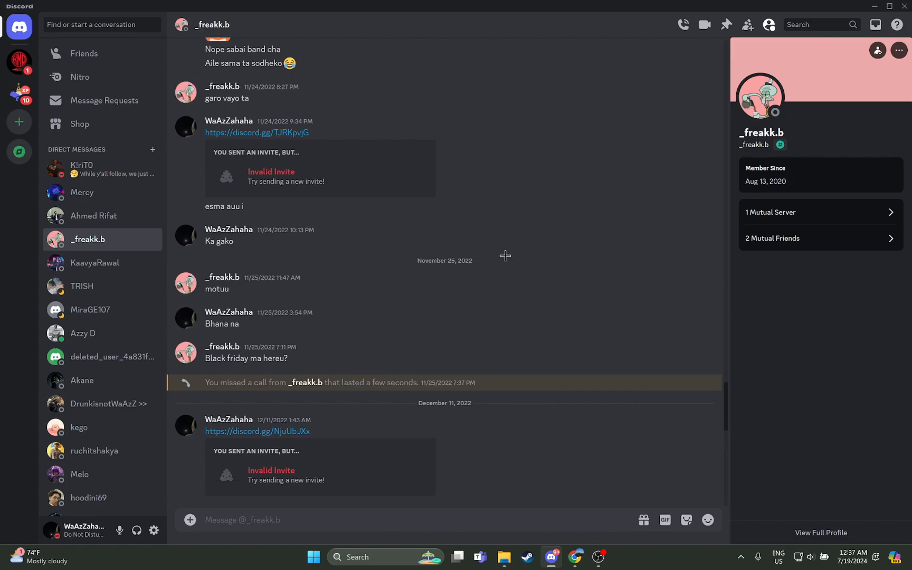
{"action": "scroll", "scroll_direction": "down", "scroll_amount": 3}
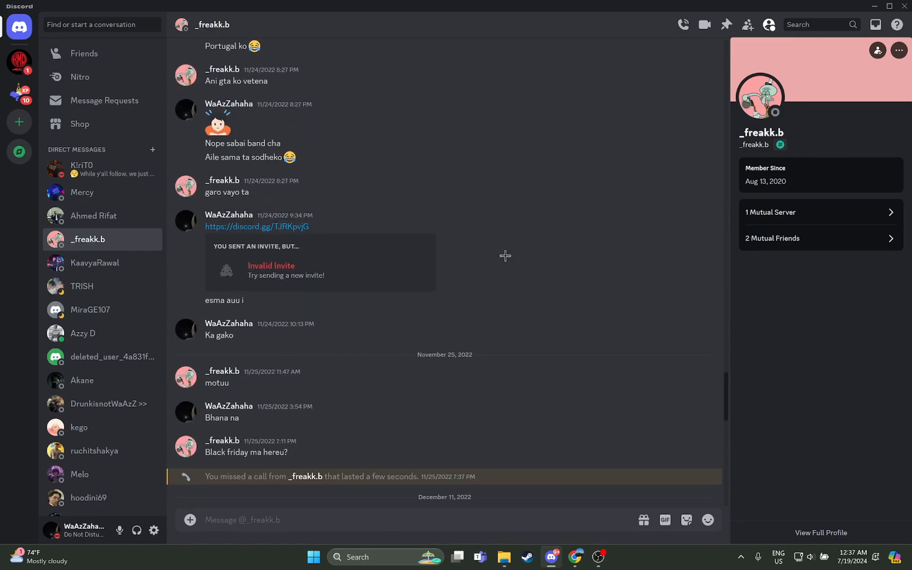
{"action": "scroll", "scroll_direction": "down", "scroll_amount": 3}
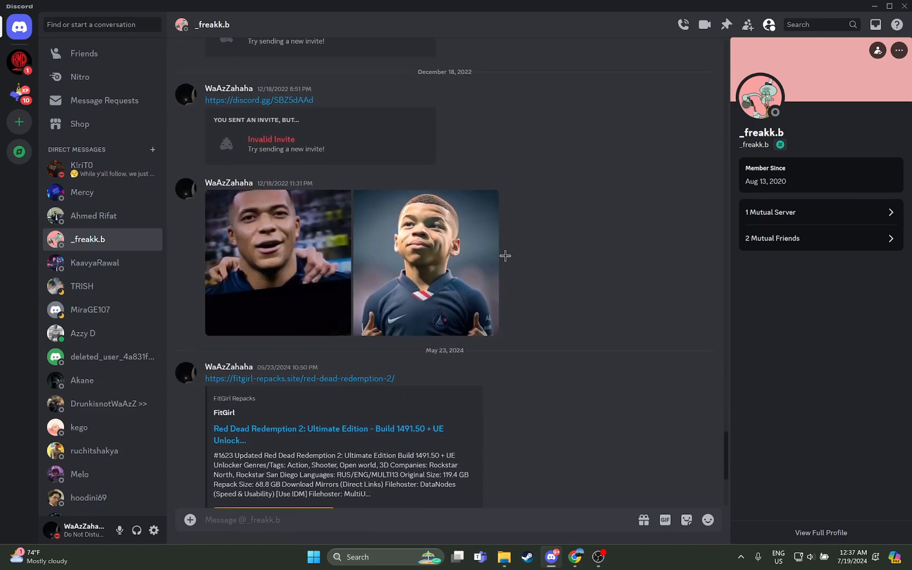
{"action": "scroll", "scroll_direction": "down", "scroll_amount": 3}
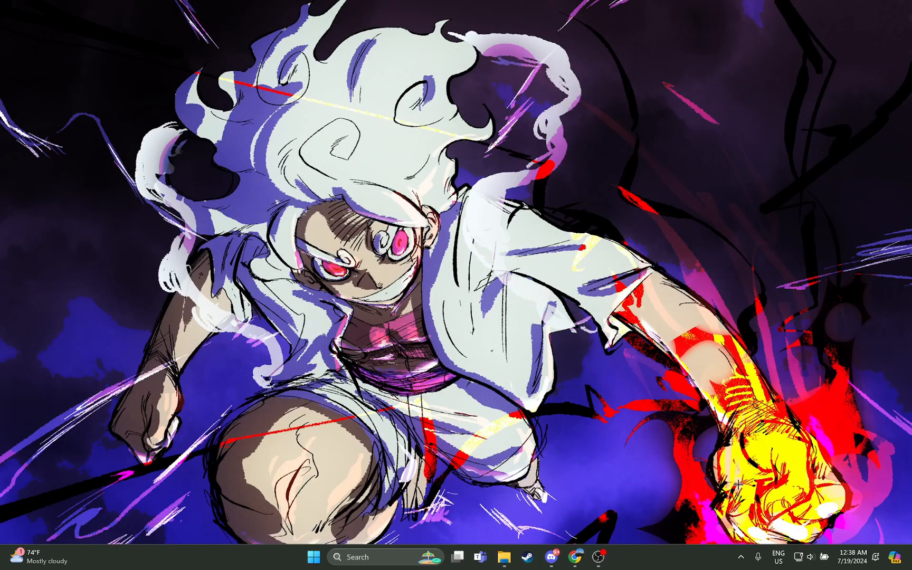
{"action": "mouse_move", "coordinate": [726, 319]}
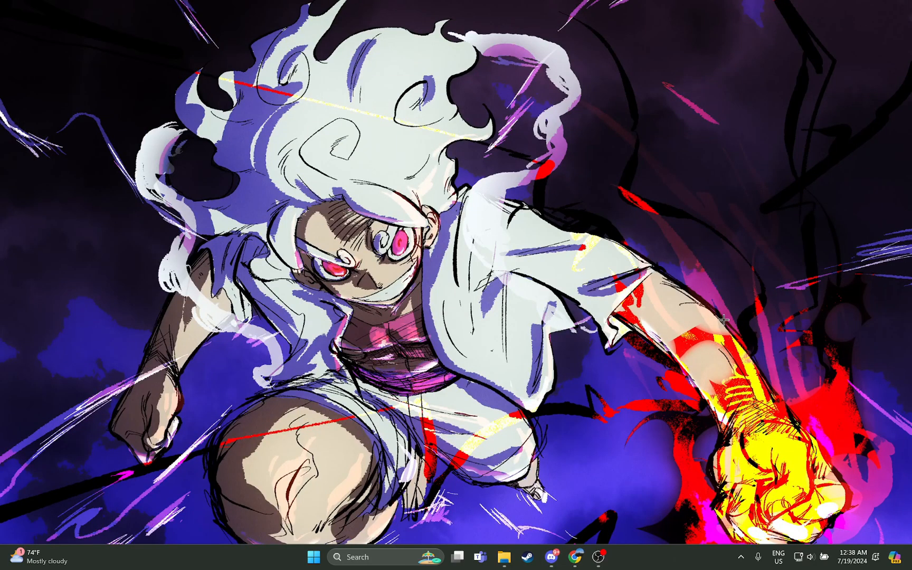